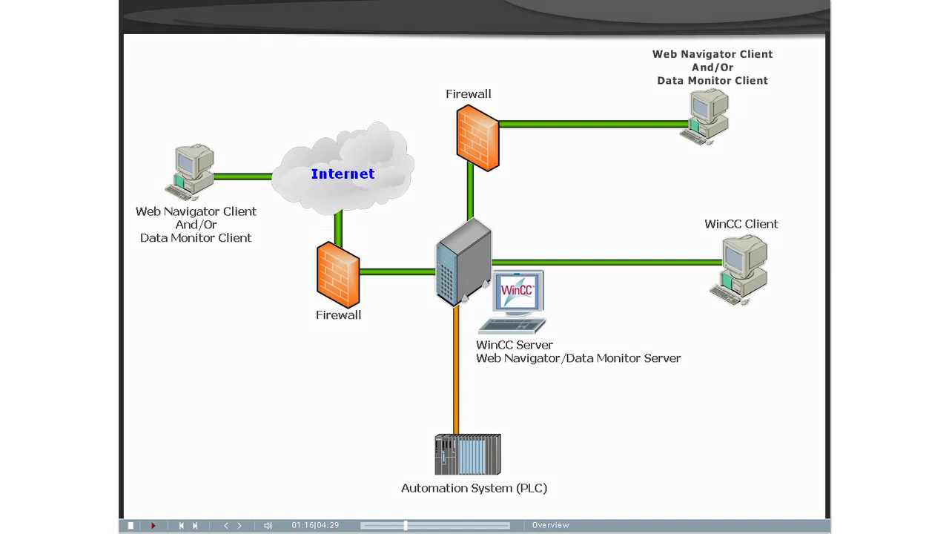
Advance the slide so the Internet-side firewall before the WinCC server is spotlighted.
left_click(338, 281)
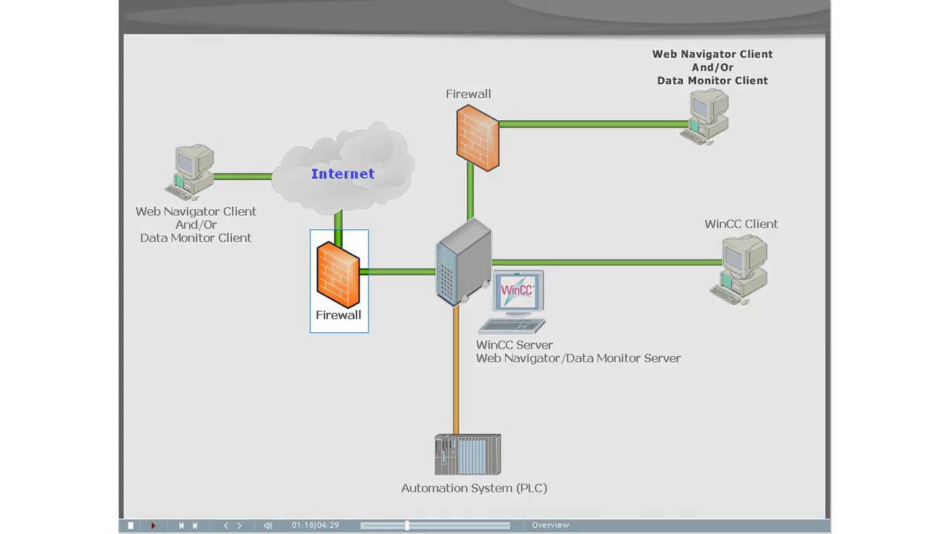